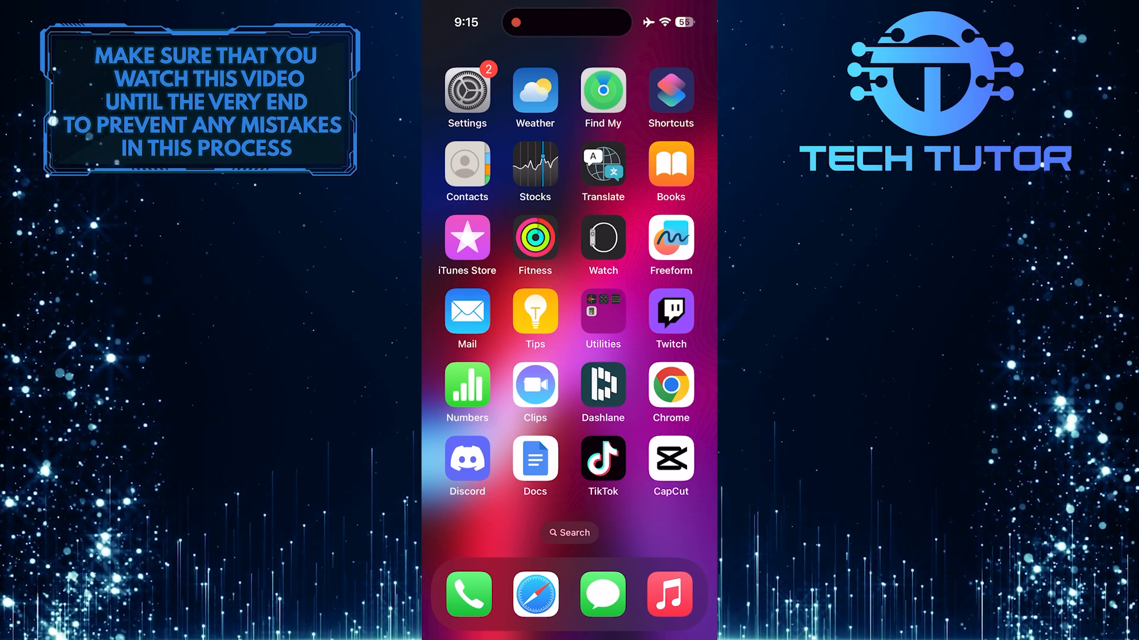
Launch Safari and enter netflix.com in the address bar.
click(535, 594)
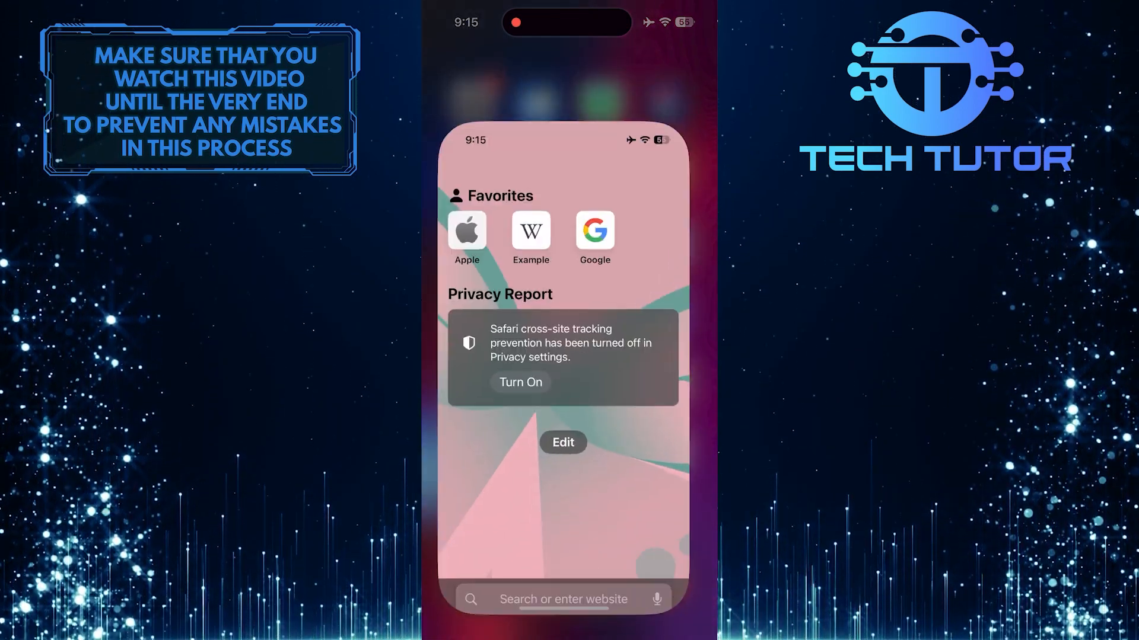
click(562, 599)
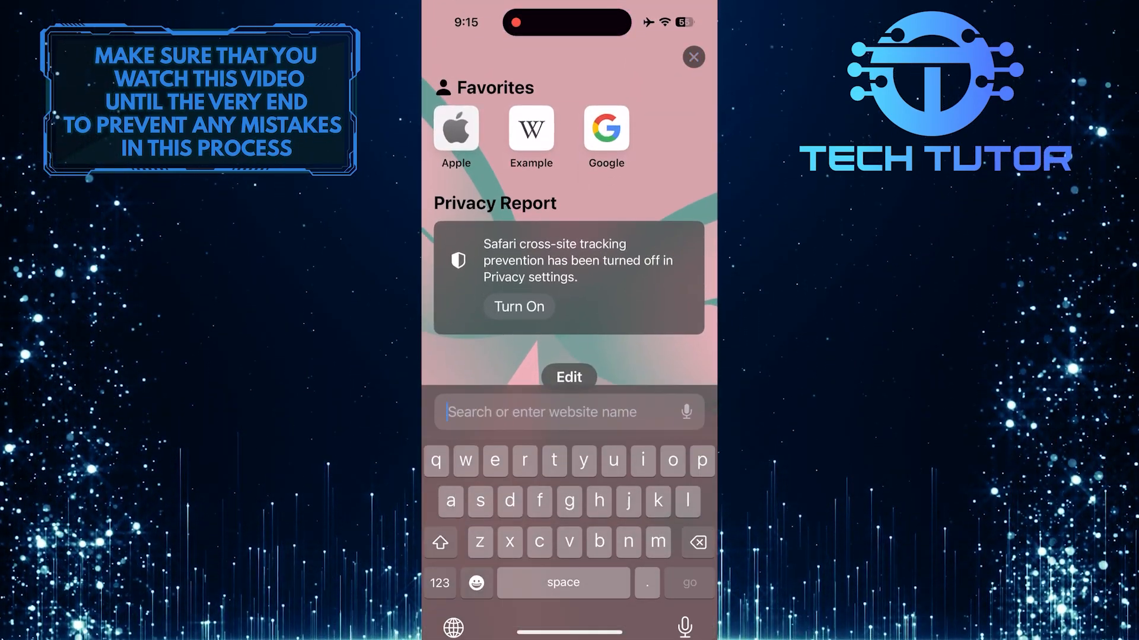
text(netflix.com)
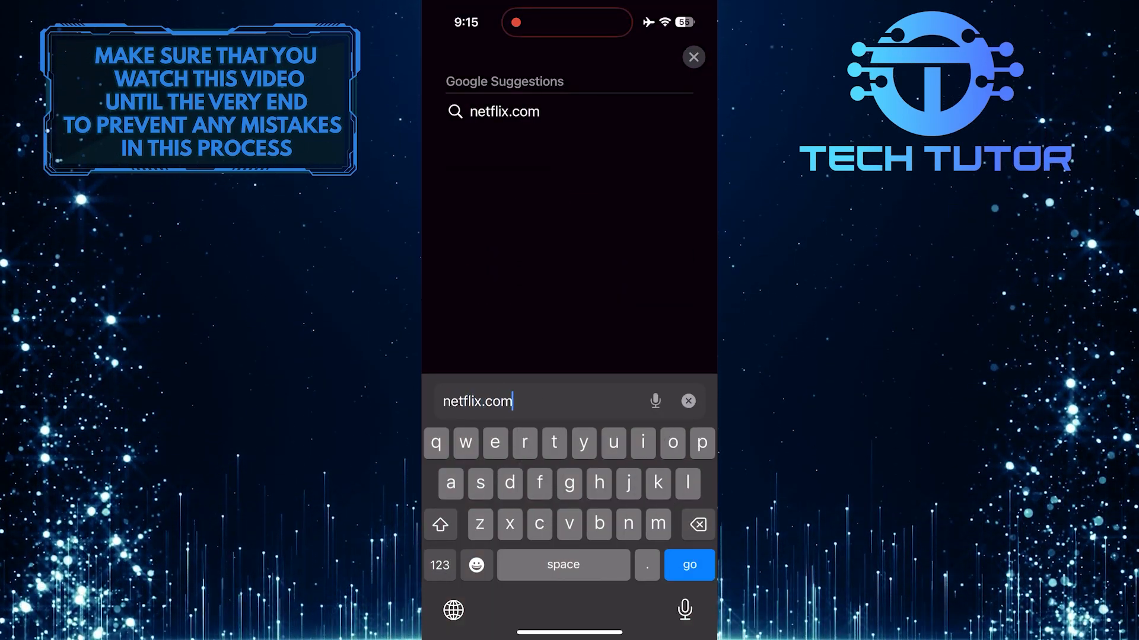
Load netflix.com and go to the Netflix Sign In page.
click(688, 565)
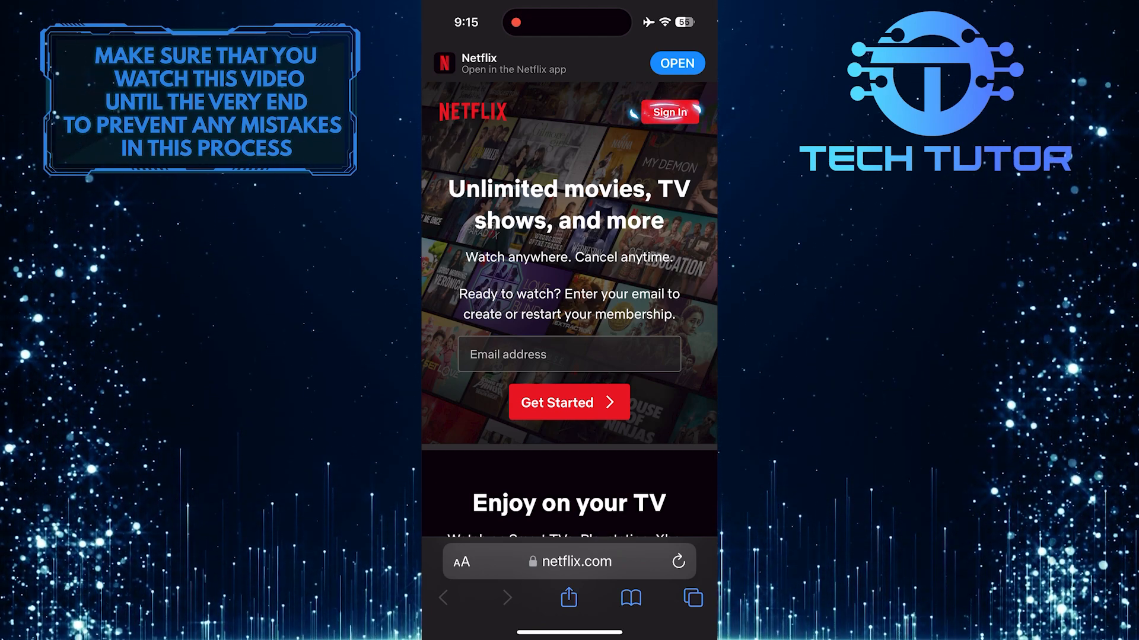
click(667, 113)
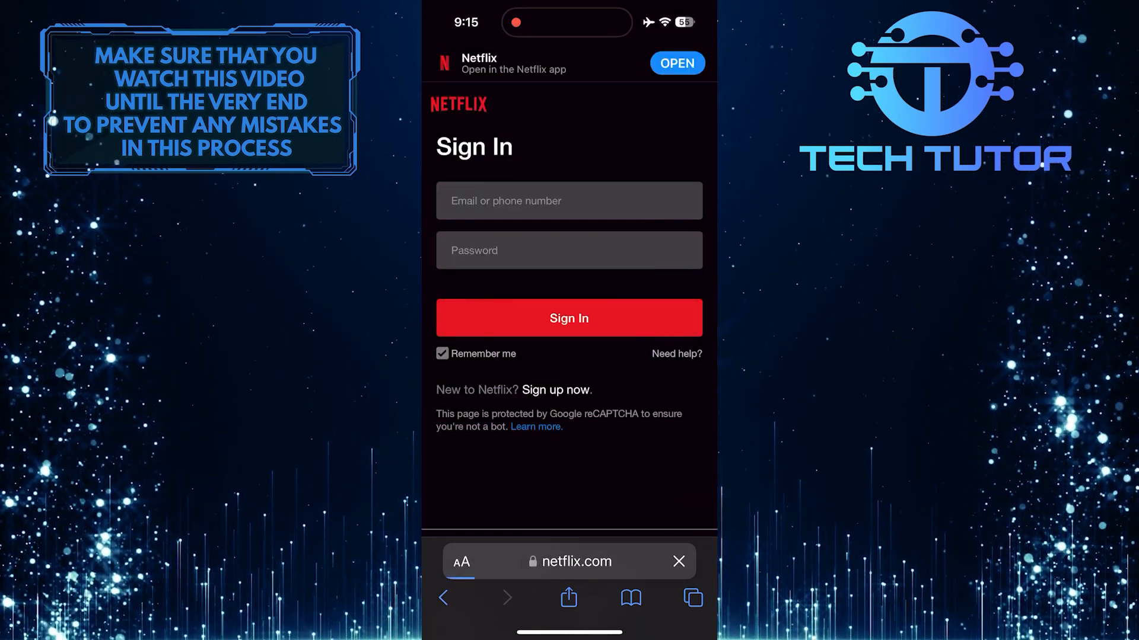
Autofill the saved Netflix email and password via the 'Use …' keyboard suggestion.
click(568, 200)
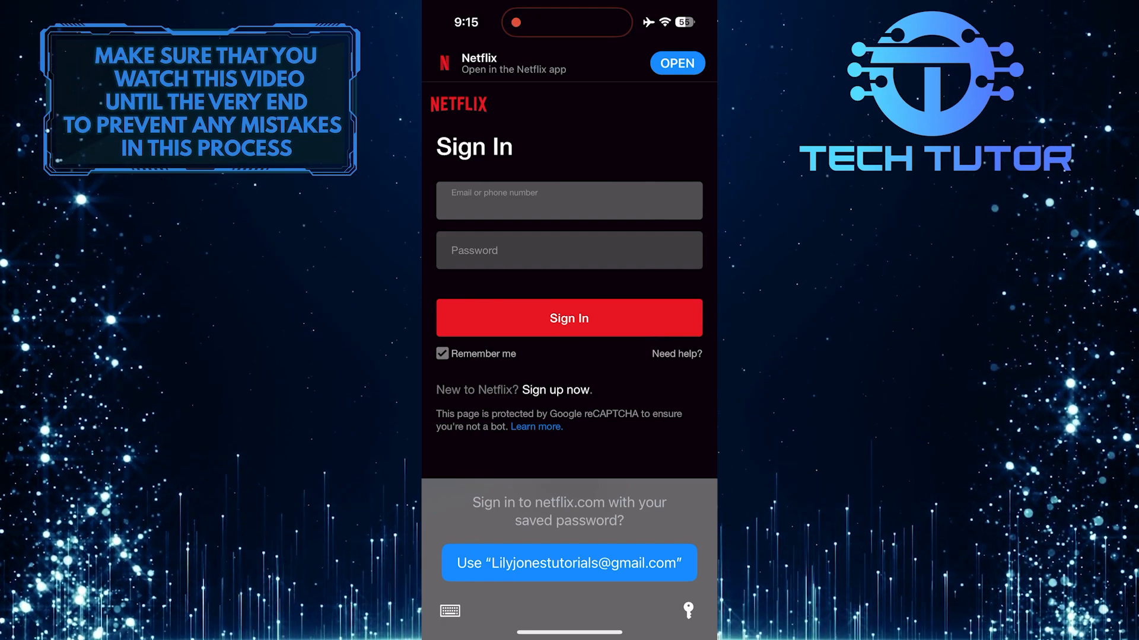
click(568, 250)
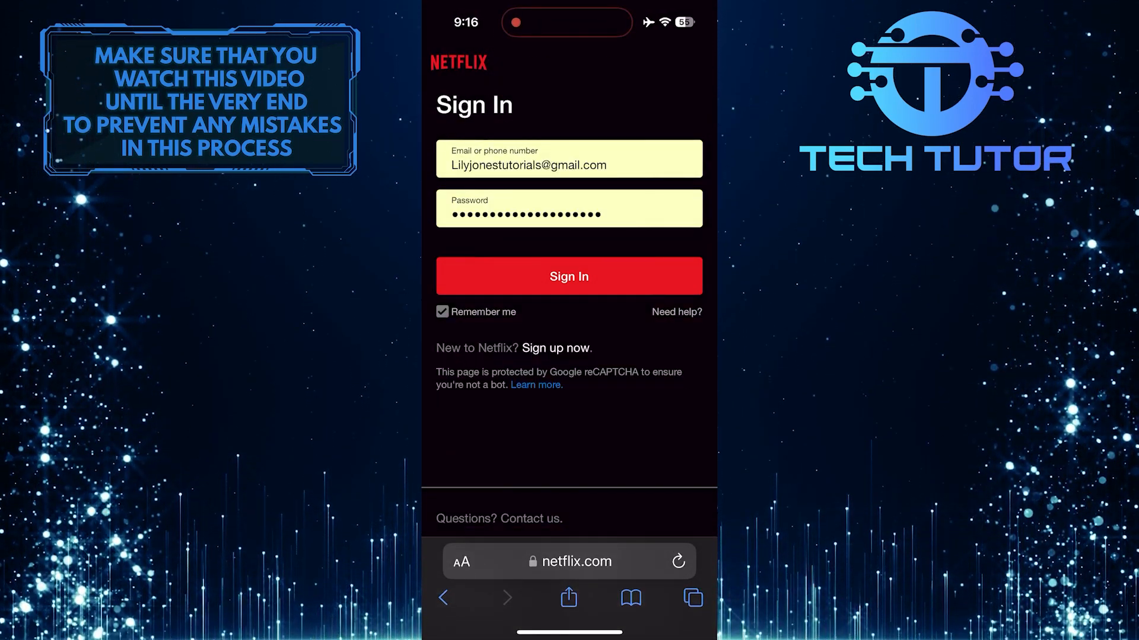
click(541, 209)
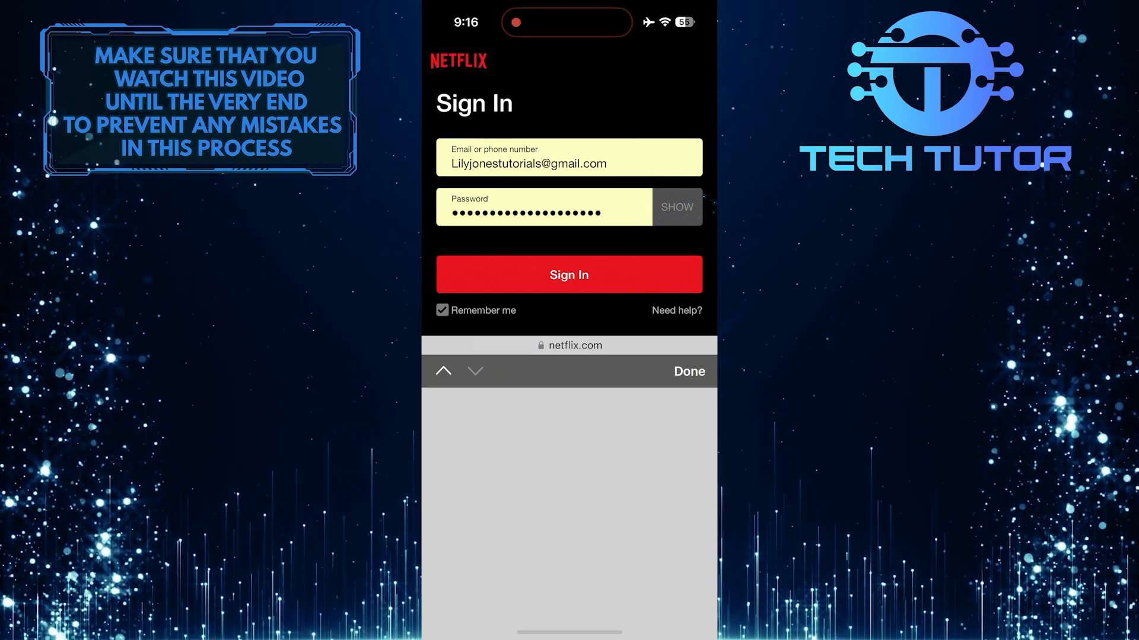
Reveal the saved password as plain text using SHOW in the password field.
click(676, 207)
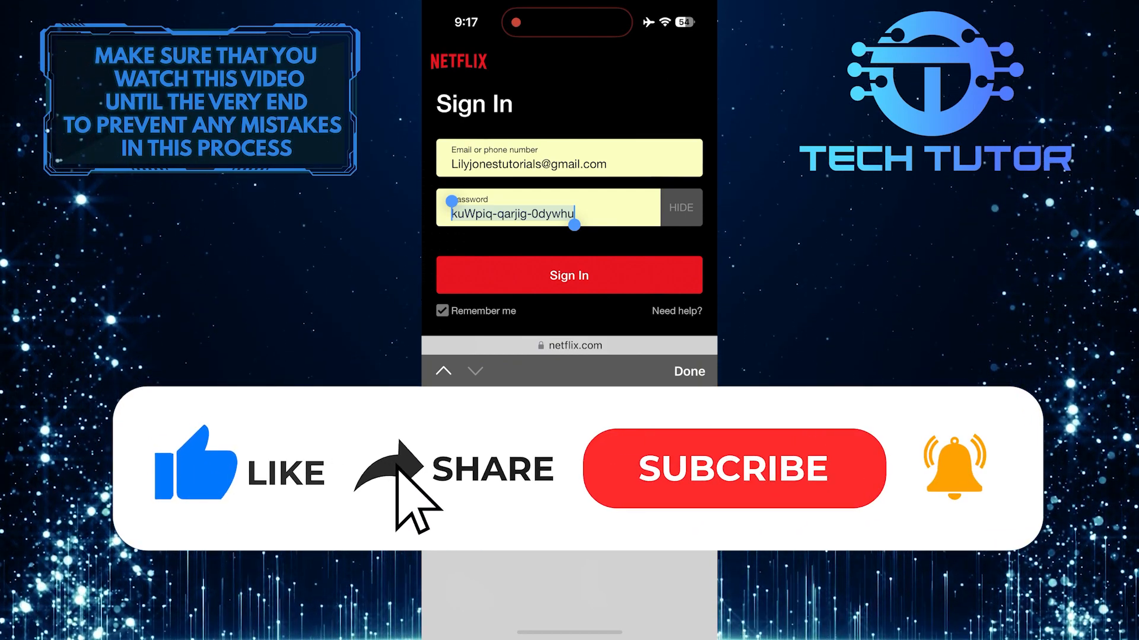
click(733, 468)
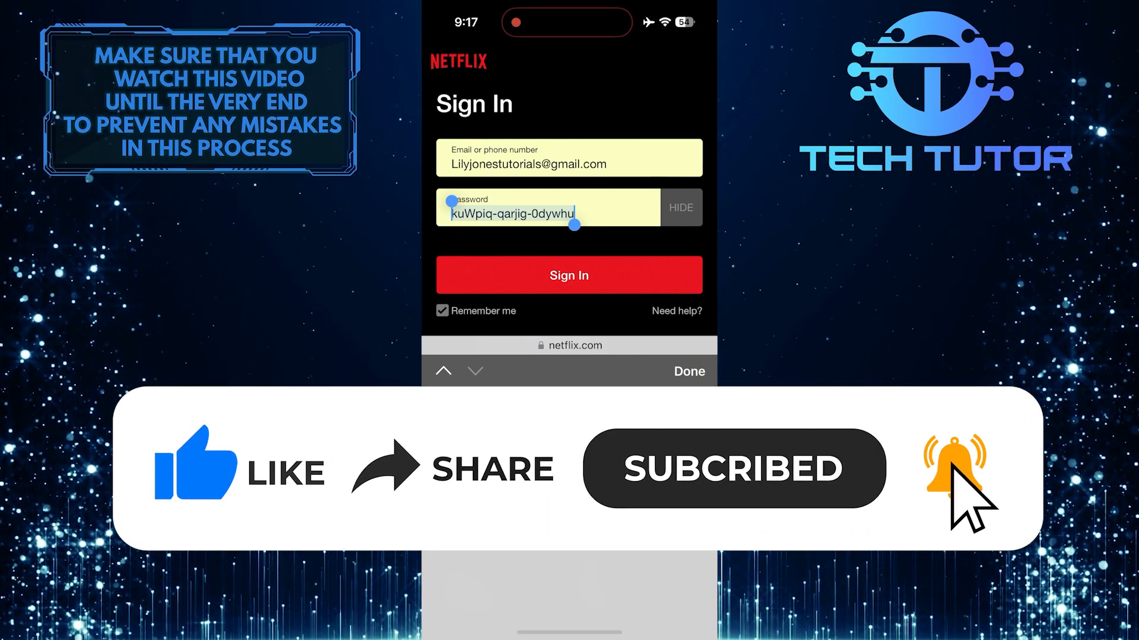